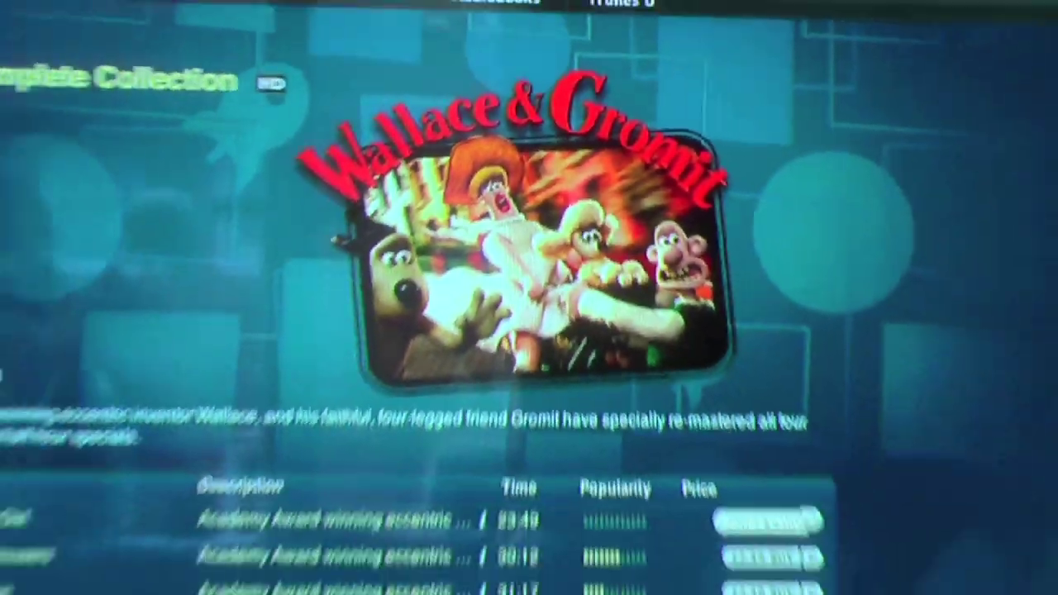
{"action": "scroll", "scroll_direction": "down", "scroll_amount": 3}
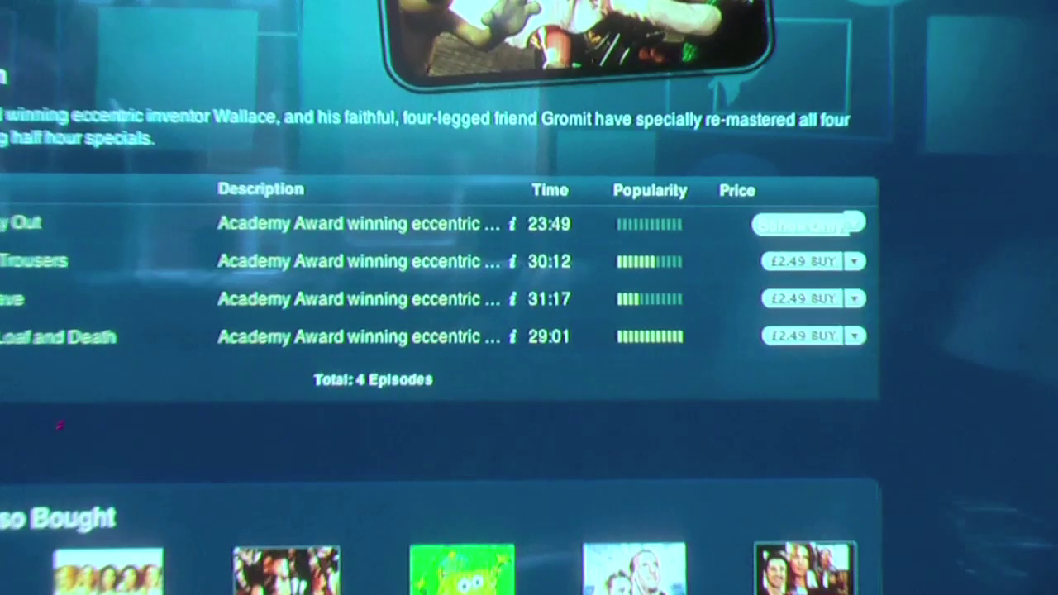